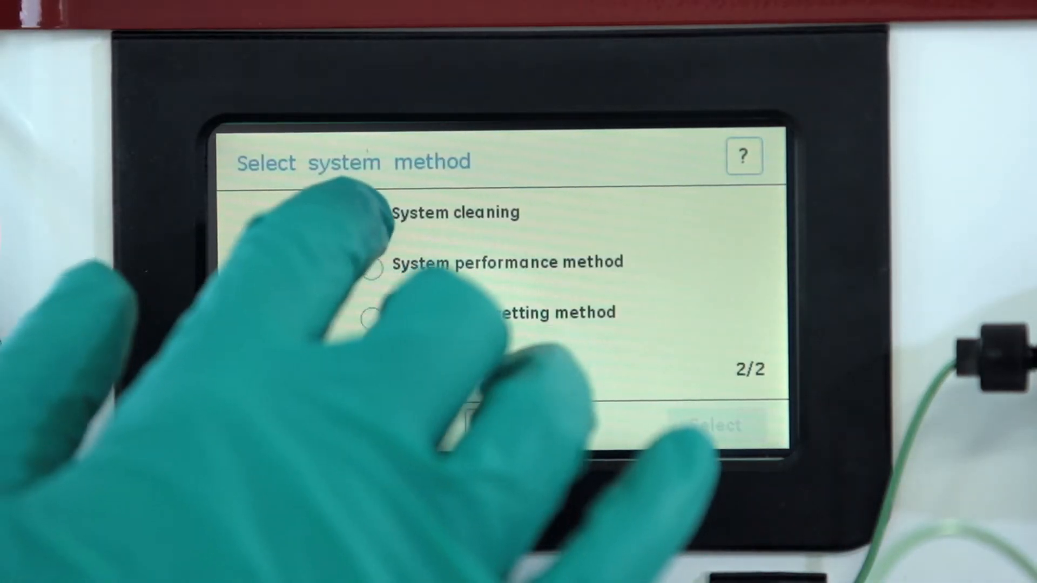
Step: Leave the Select system method list and go through settings to the UV menu
{"action": "left_click", "coordinate": [371, 212]}
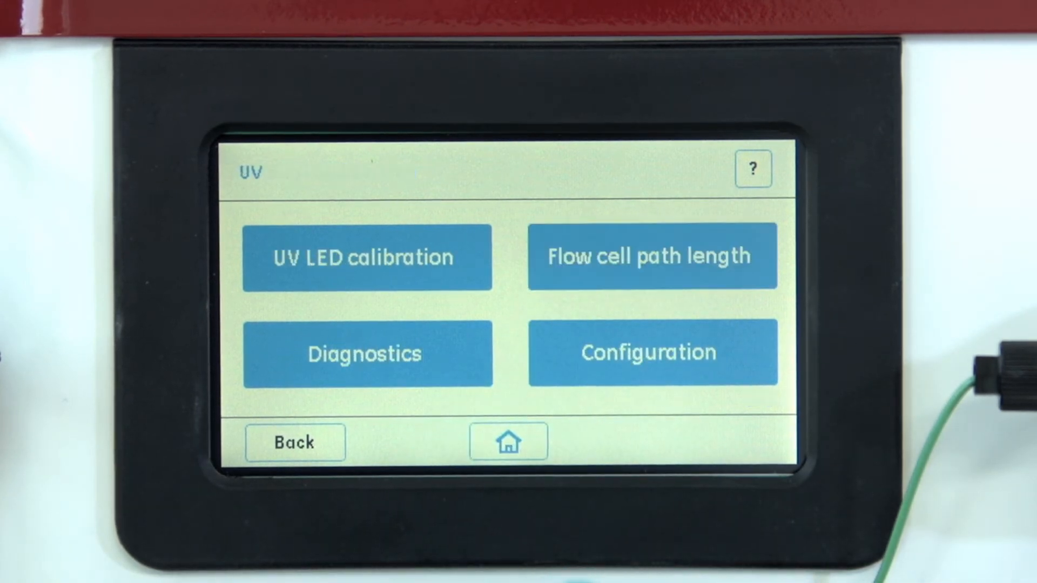
Step: Open UV Diagnostics to view absorbance, baseline, and dark current and stray light tests
{"action": "left_click", "coordinate": [366, 354]}
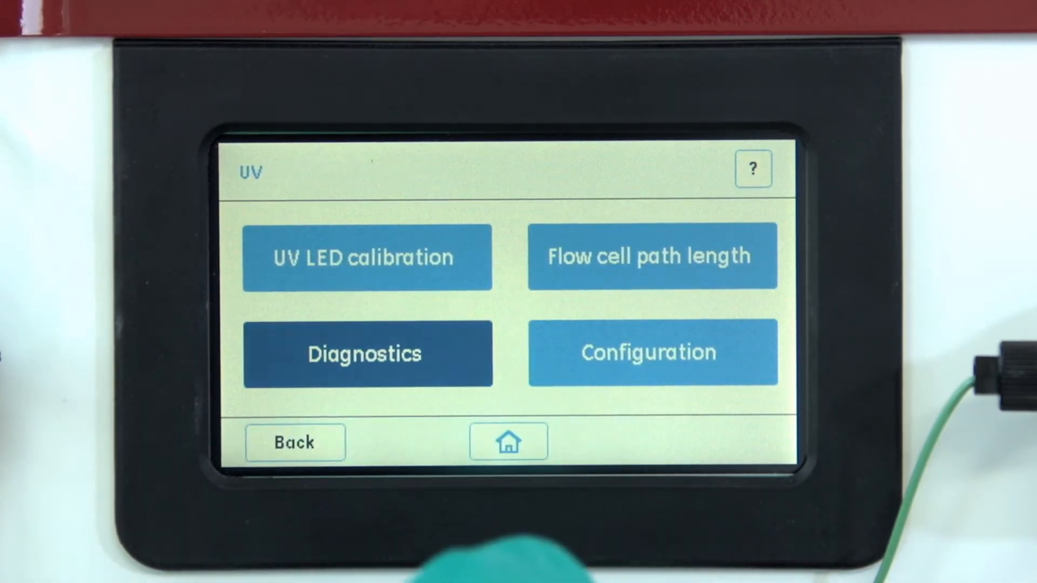
{"action": "left_click", "coordinate": [368, 354]}
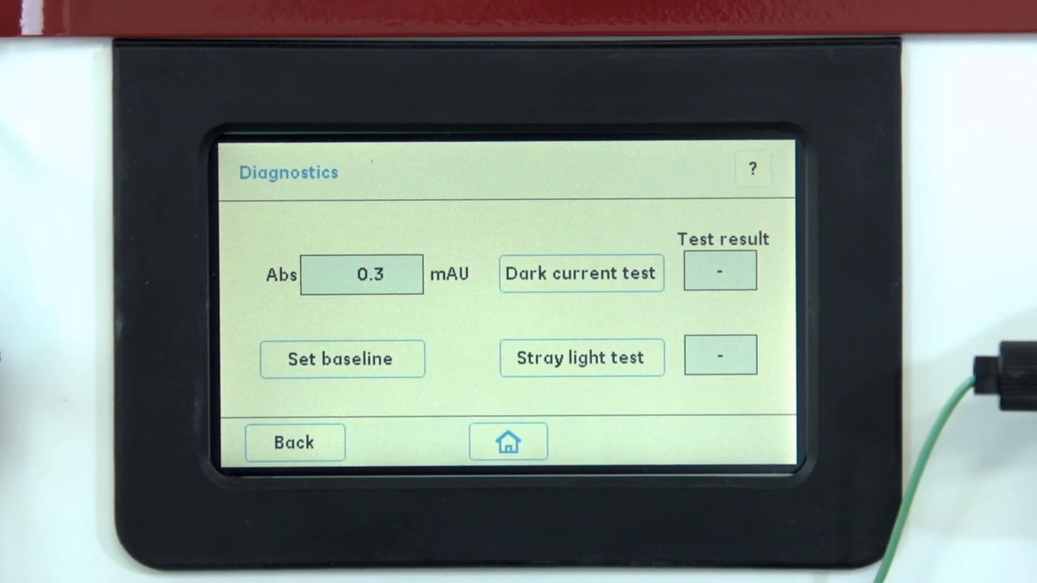